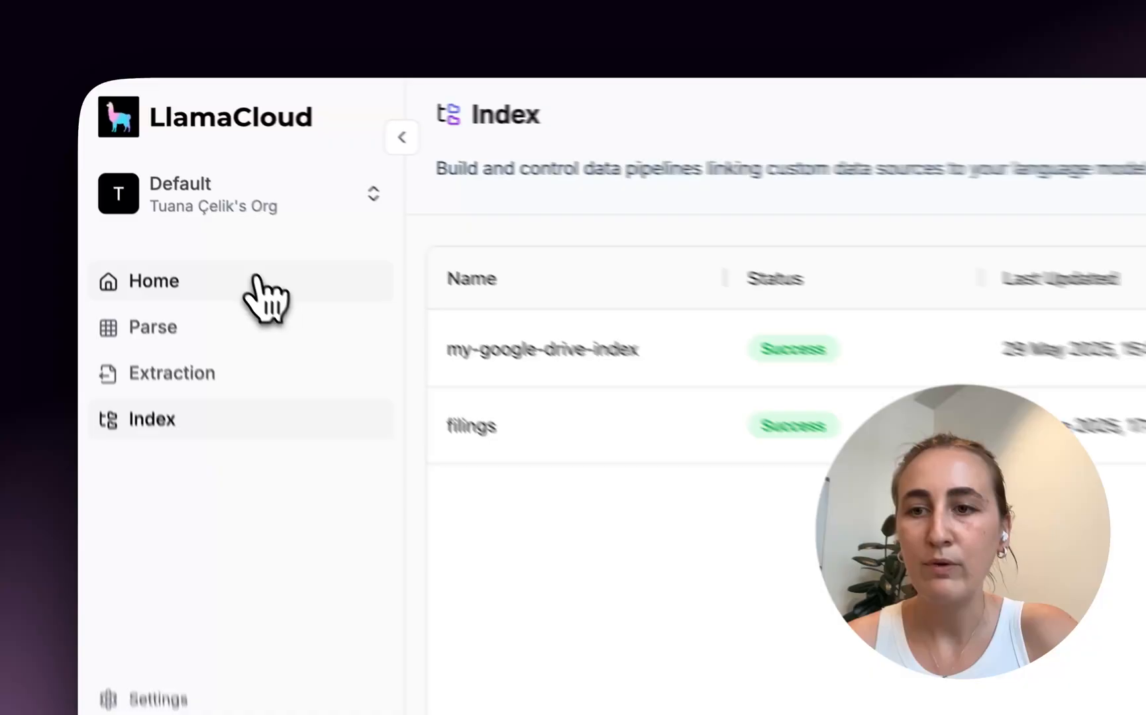
- Review the mcpServers config listing both index descriptions and the invoice-extractor agent
{"action": "left_click", "coordinate": [171, 373]}
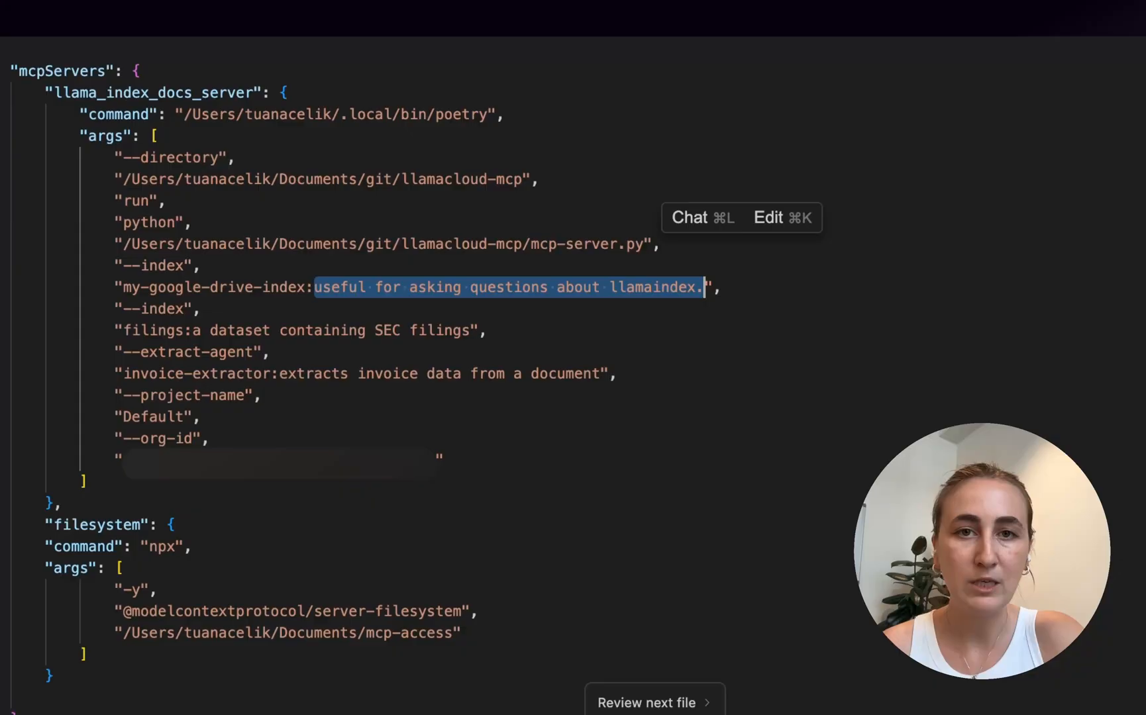
{"action": "mouse_move", "coordinate": [511, 387]}
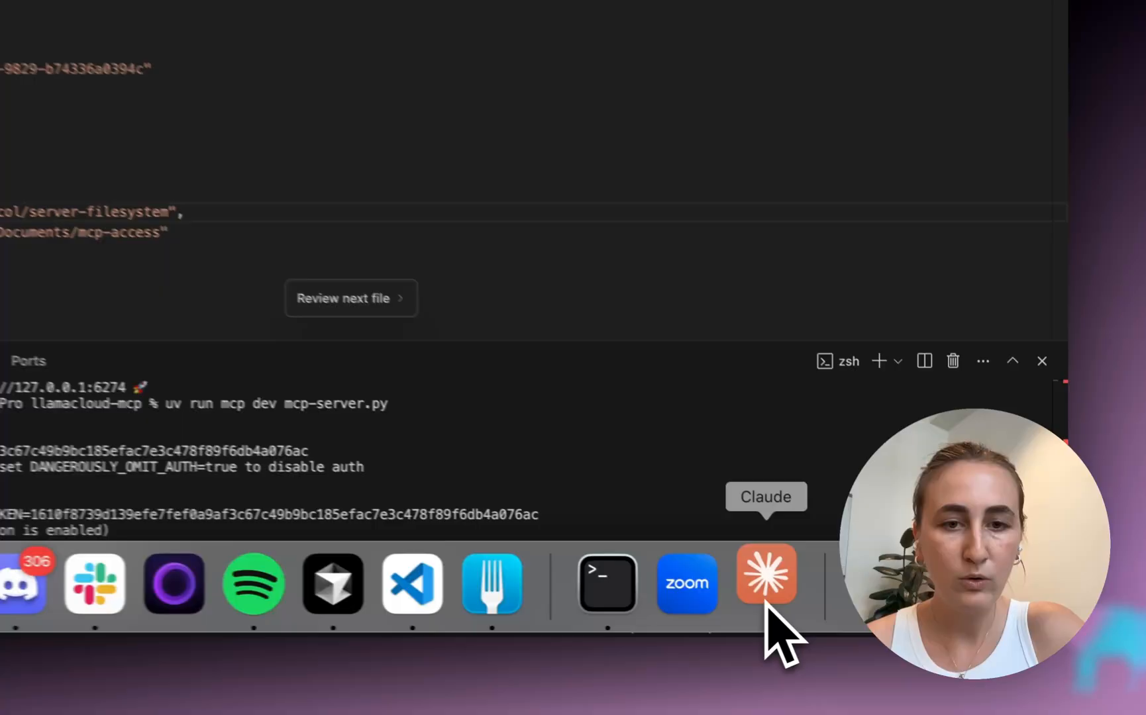
- Bring Claude forward and inspect llama_index_docs_server's three tools in the tools menu
{"action": "left_click", "coordinate": [765, 574]}
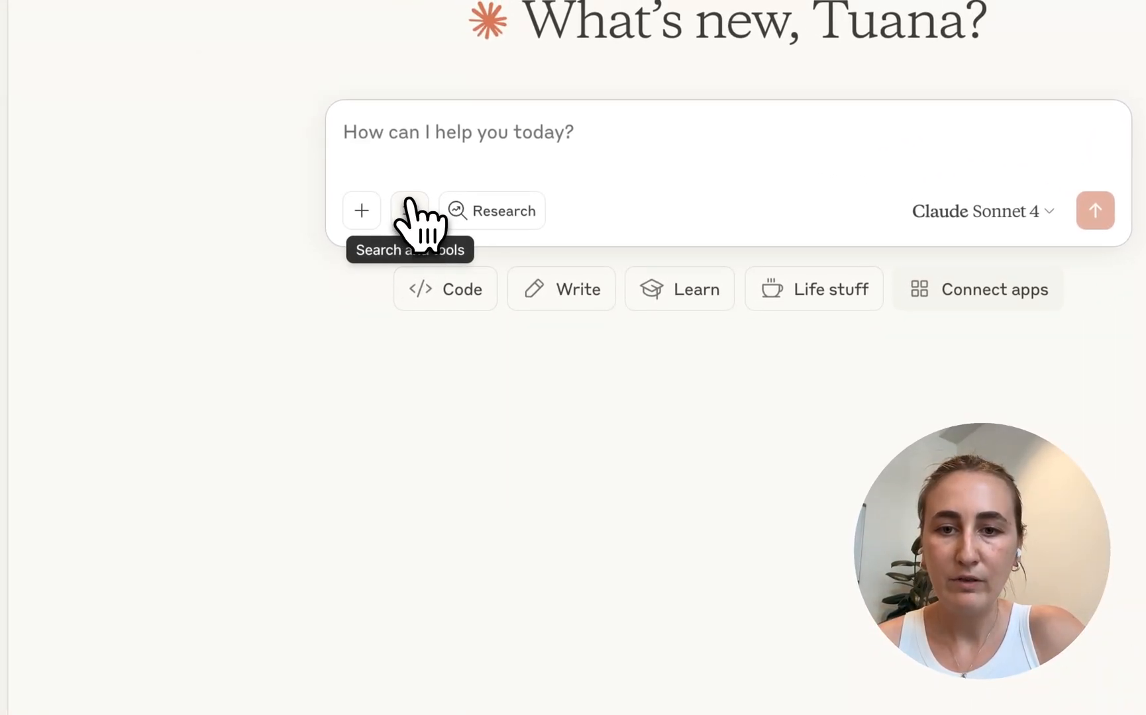
{"action": "left_click", "coordinate": [410, 211]}
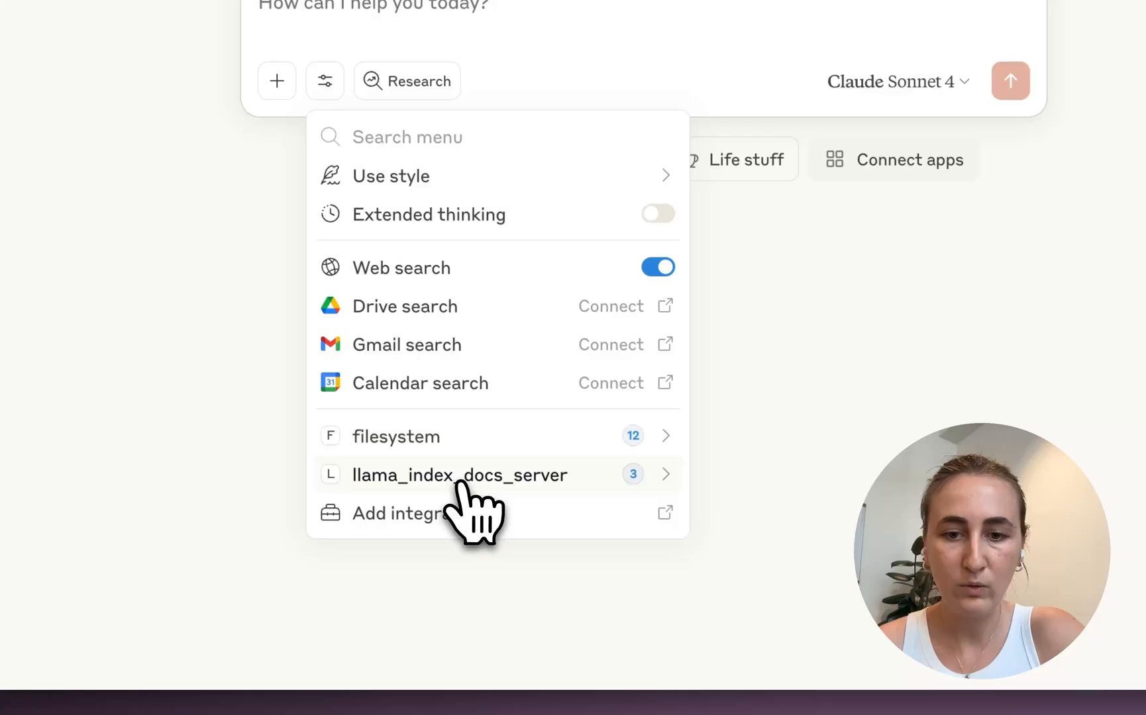
{"action": "left_click", "coordinate": [459, 475]}
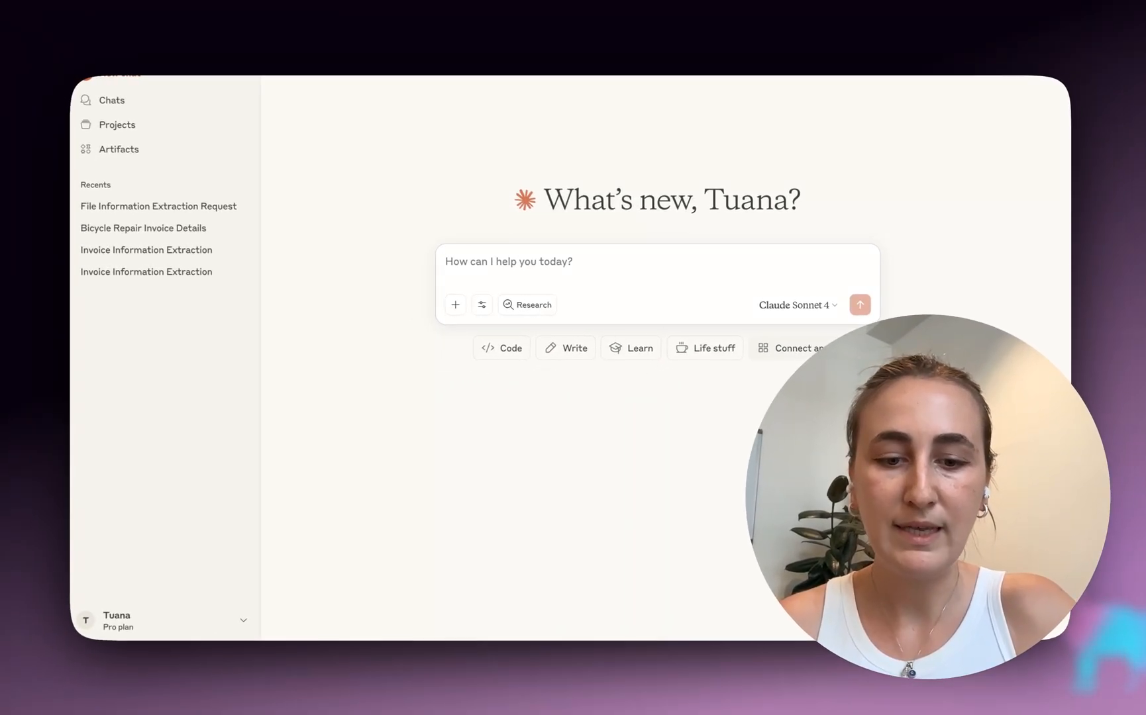
- Ask Claude to find the invoice file, extract its info and say who it was for
{"action": "type", "text": "You should have a filed"}
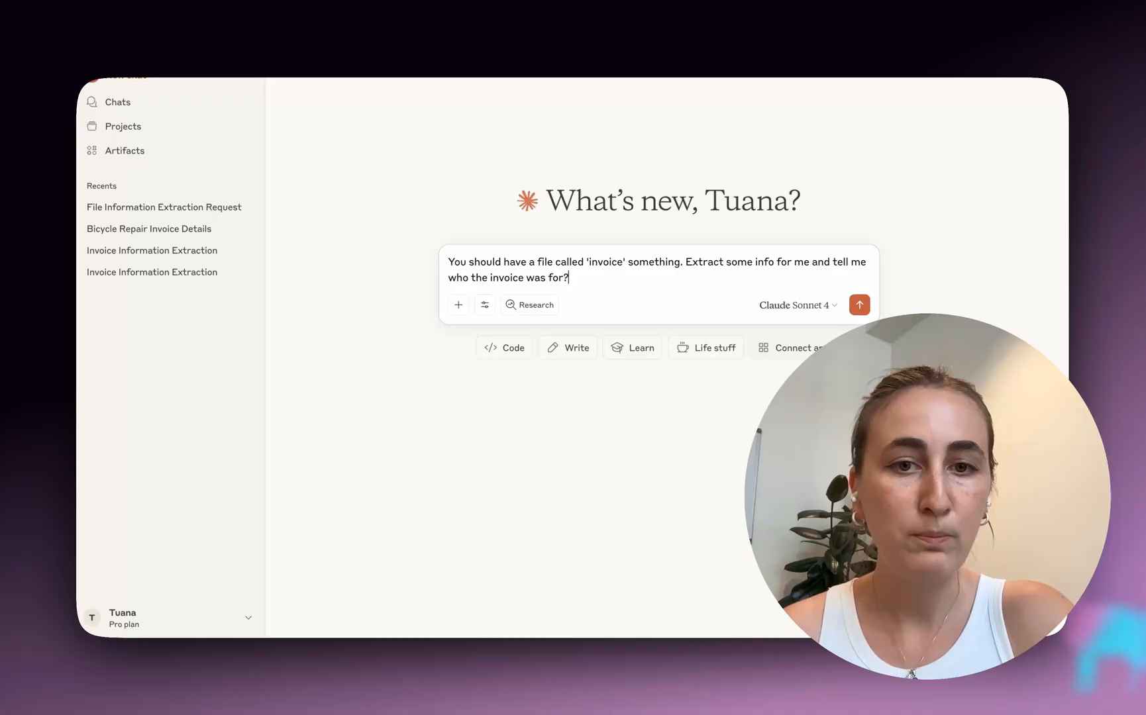
{"action": "mouse_move", "coordinate": [457, 445]}
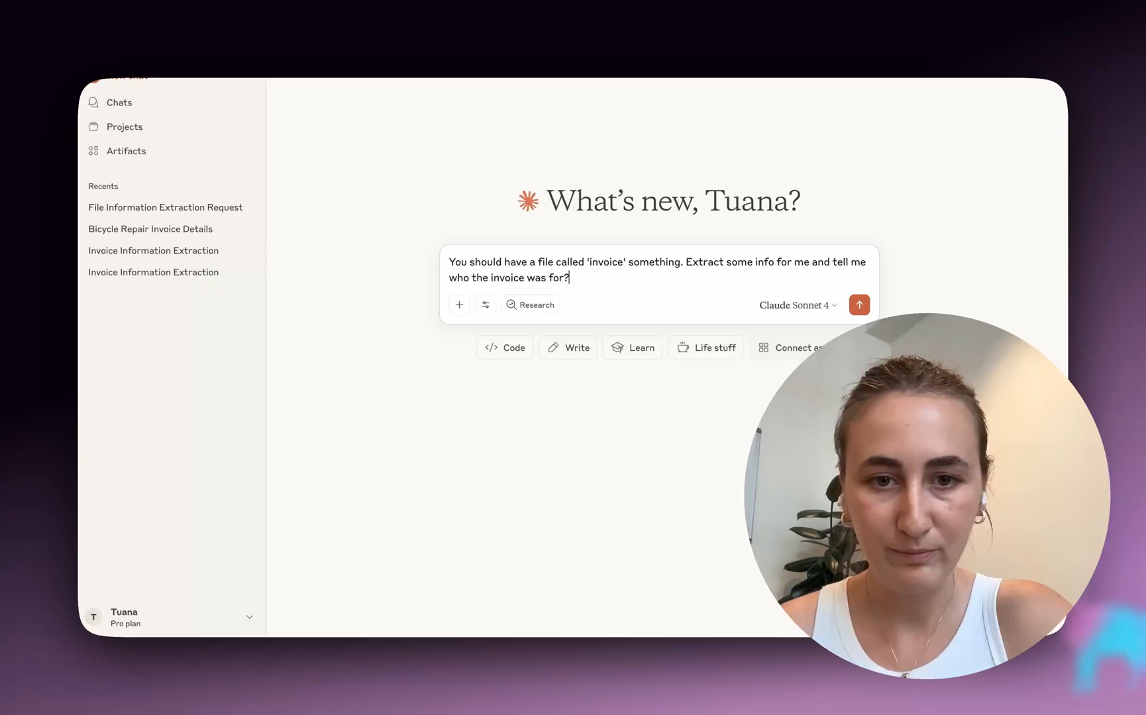
{"action": "left_click", "coordinate": [859, 305]}
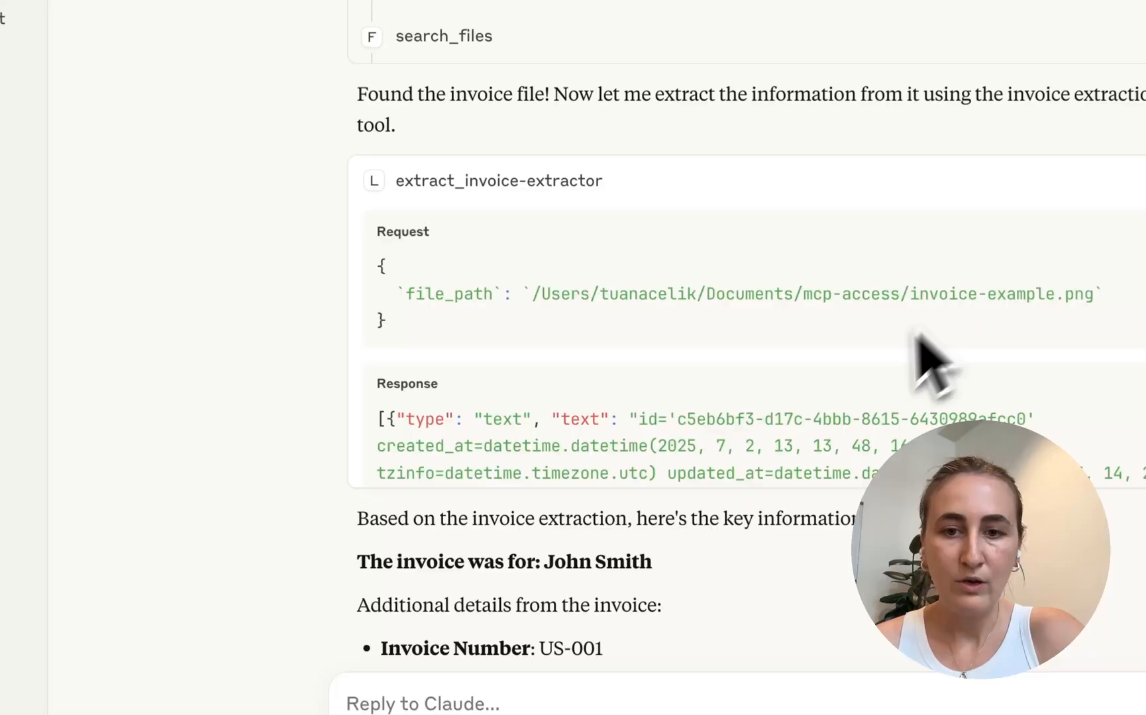
- Scroll through the invoice-extractor reply for invoice-example.png showing invoice number US-001
{"action": "scroll", "scroll_direction": "down", "scroll_amount": 3}
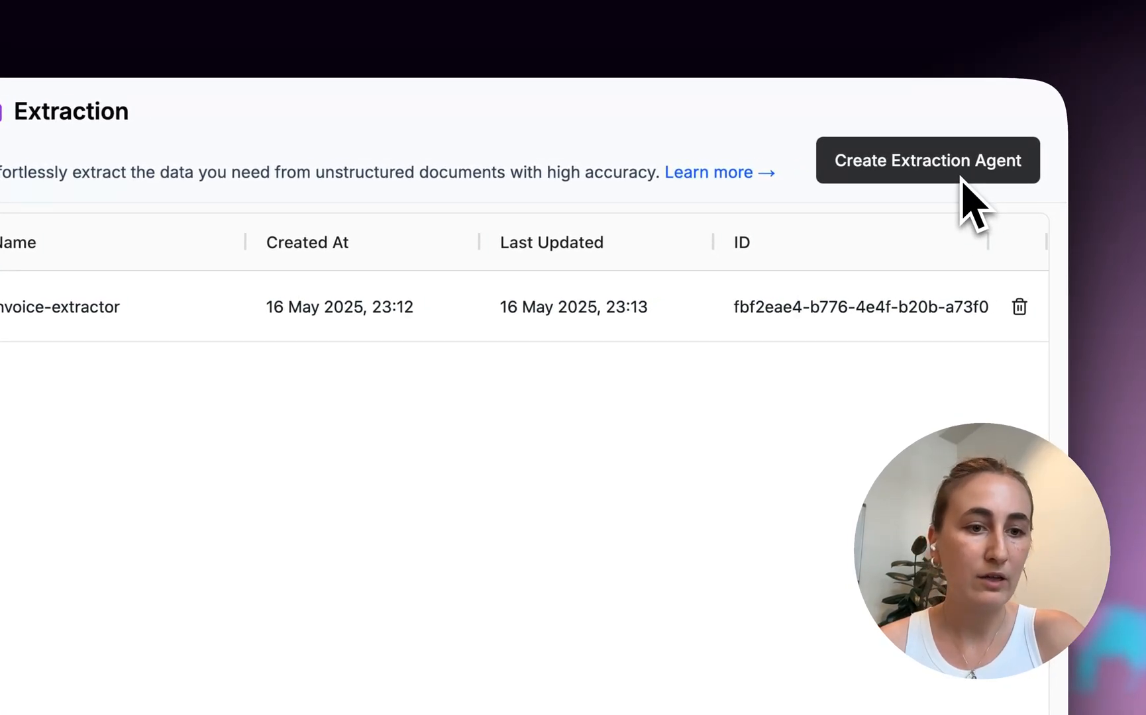
- Create a new LlamaCloud extraction agent named 'cv-extractor'
{"action": "left_click", "coordinate": [927, 160]}
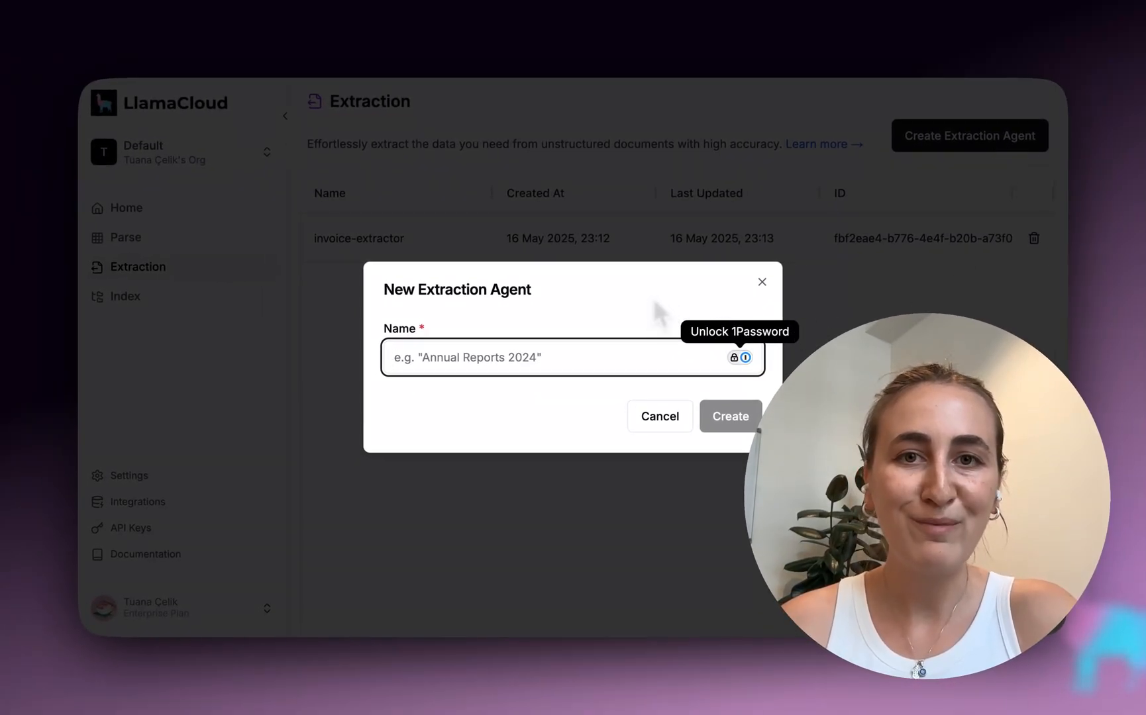
{"action": "type", "text": "ce"}
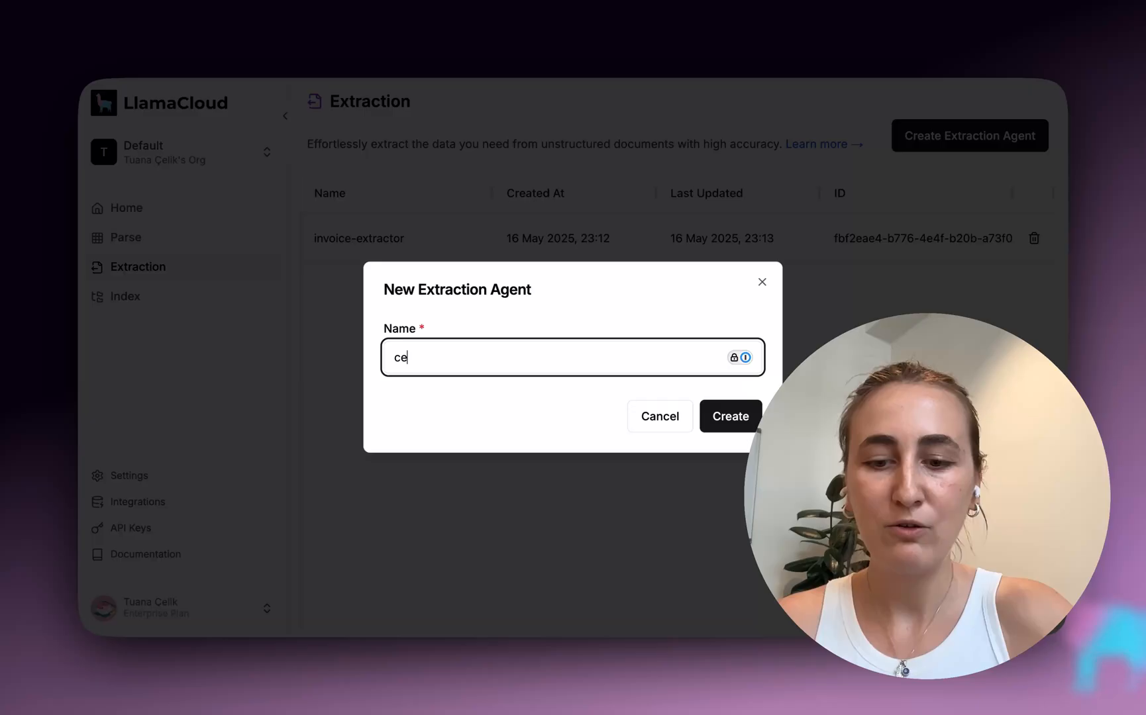
{"action": "type", "text": "v-extr"}
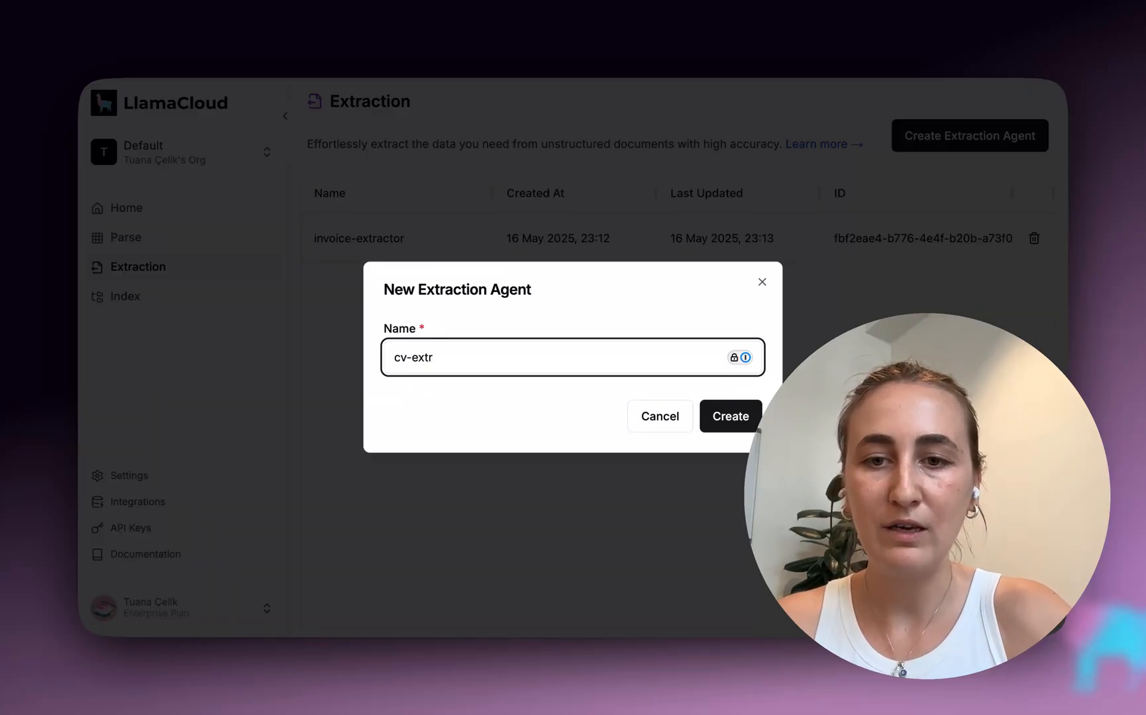
{"action": "left_click", "coordinate": [729, 416]}
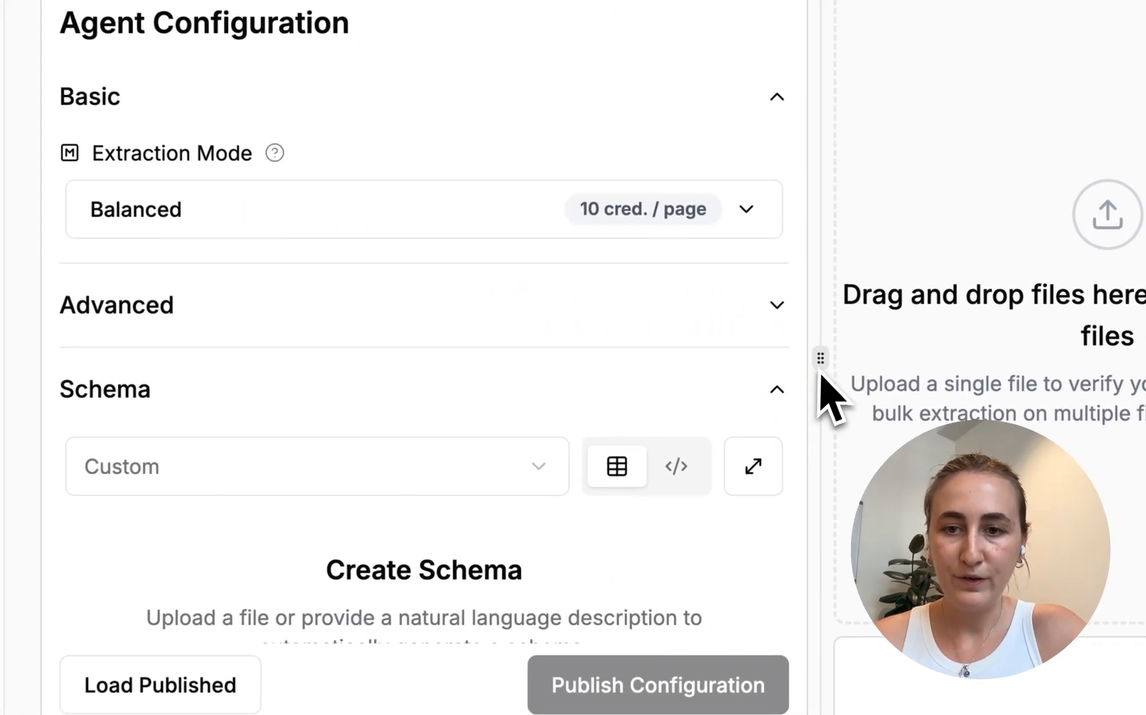
- Set the cv-extractor agent's schema to the Technical Resume preset
{"action": "left_click", "coordinate": [422, 208]}
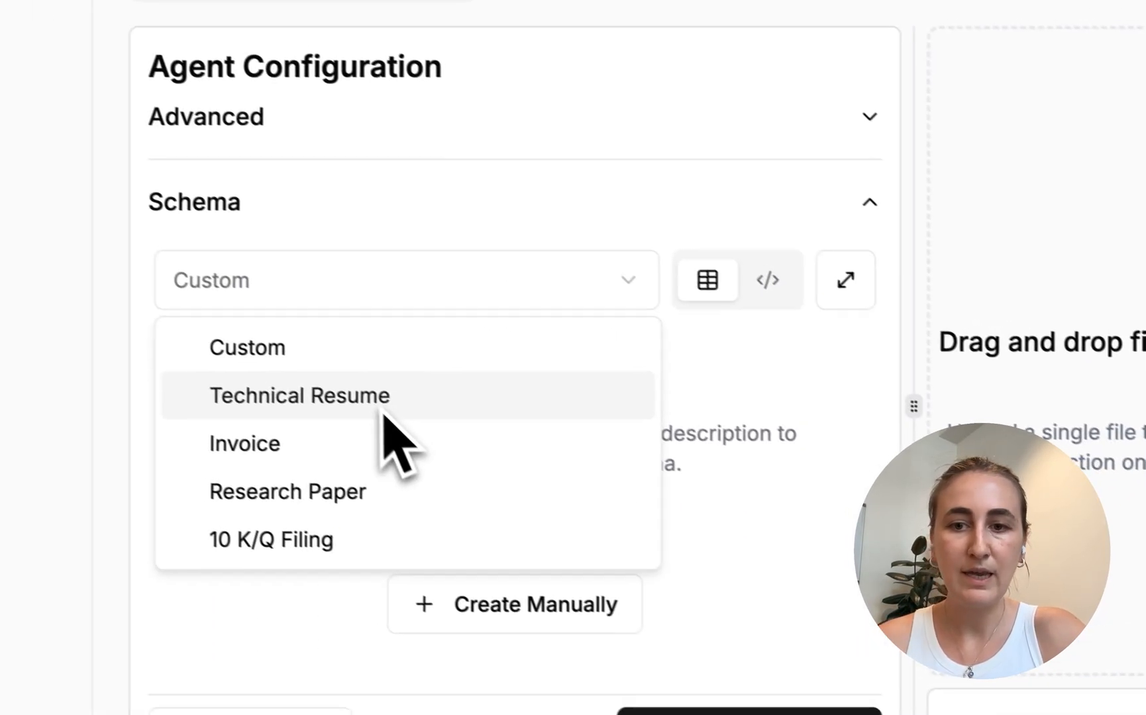
{"action": "left_click", "coordinate": [300, 395]}
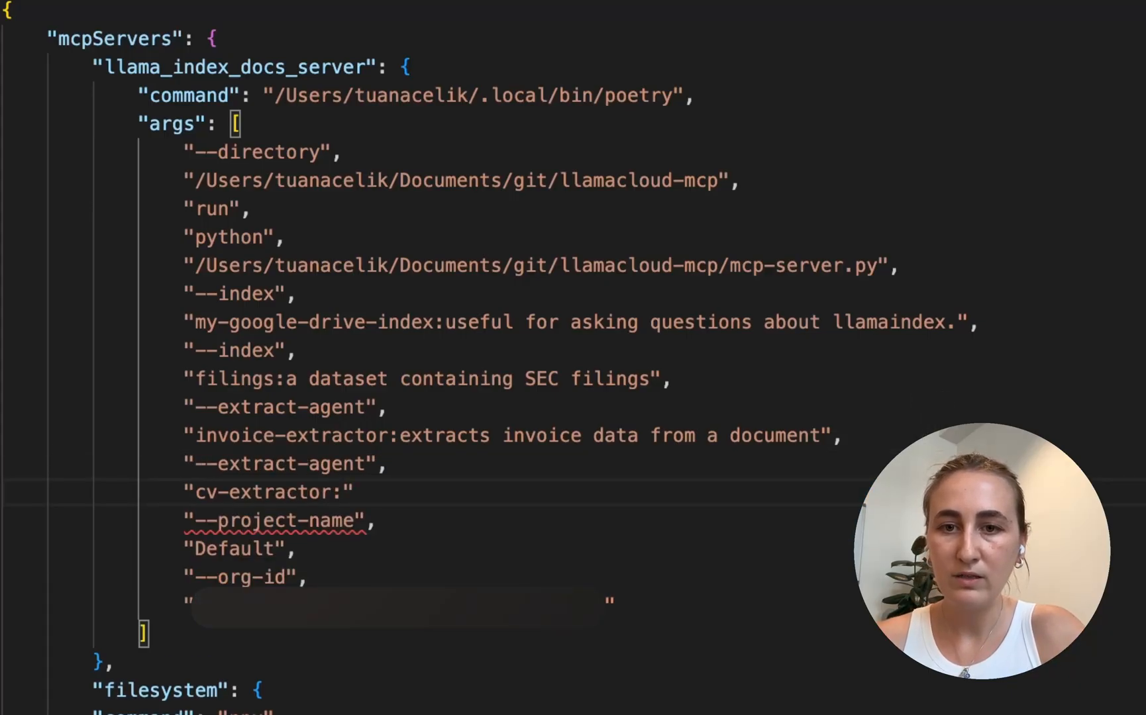
- Describe the cv-extractor entry as 'extracts info from resumes and CVs' in the config
{"action": "type", "text": "extracts"}
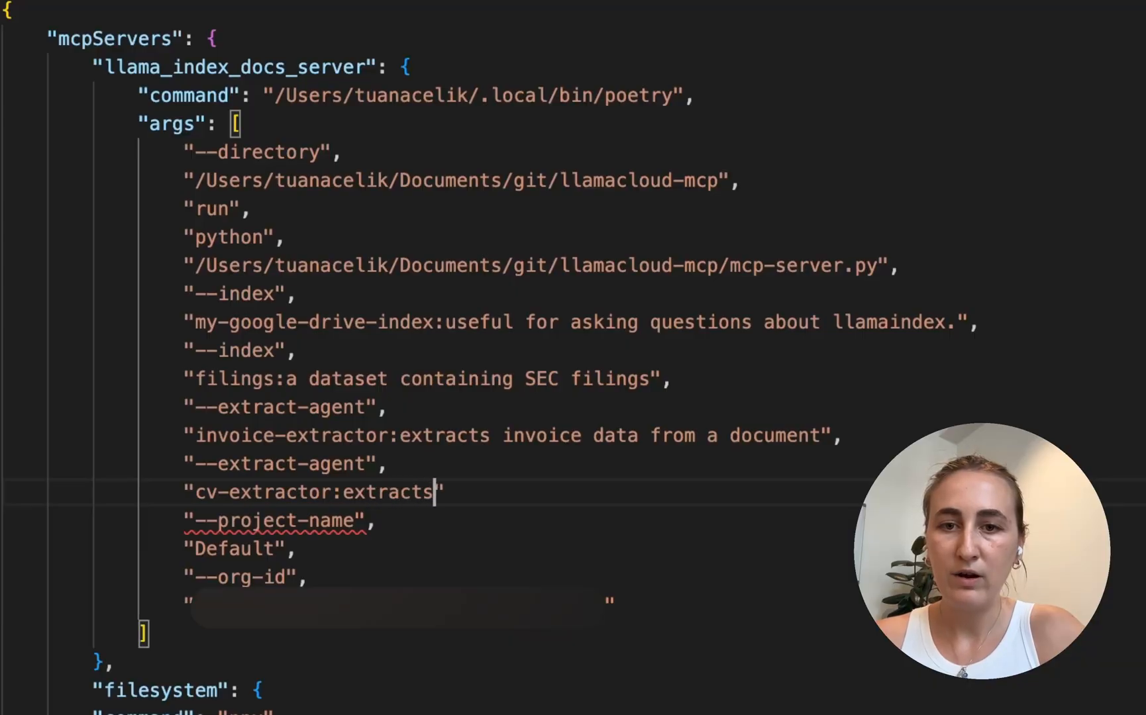
{"action": "type", "text": "info from"}
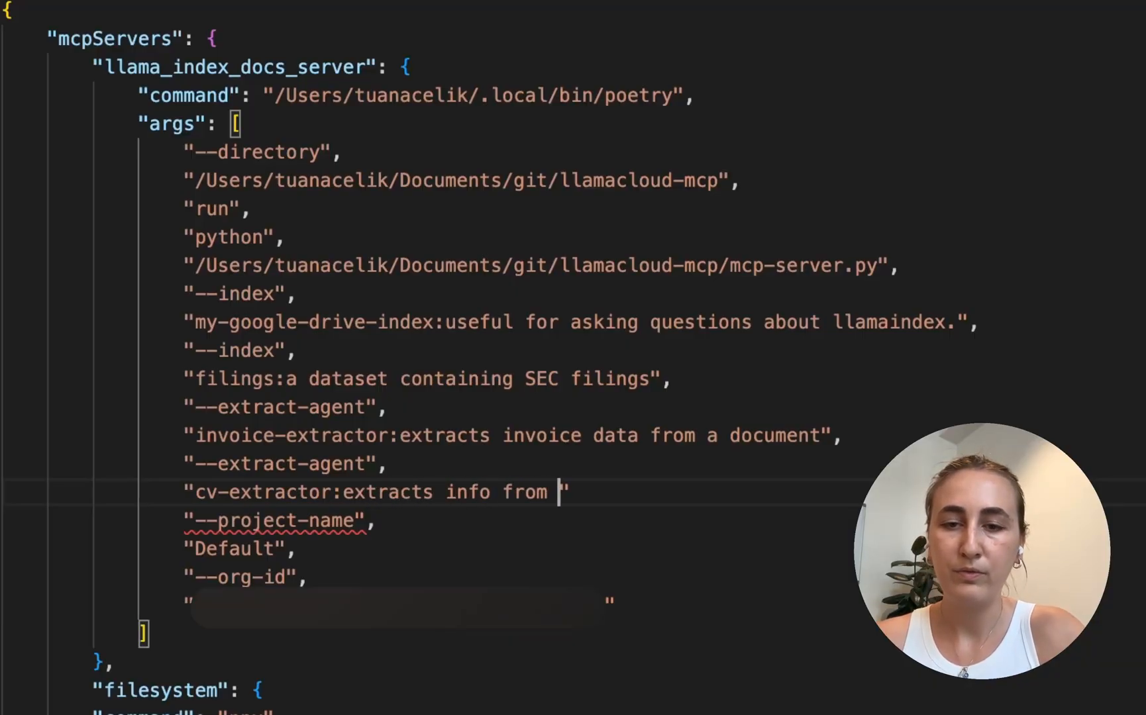
{"action": "type", "text": "resumes and C"}
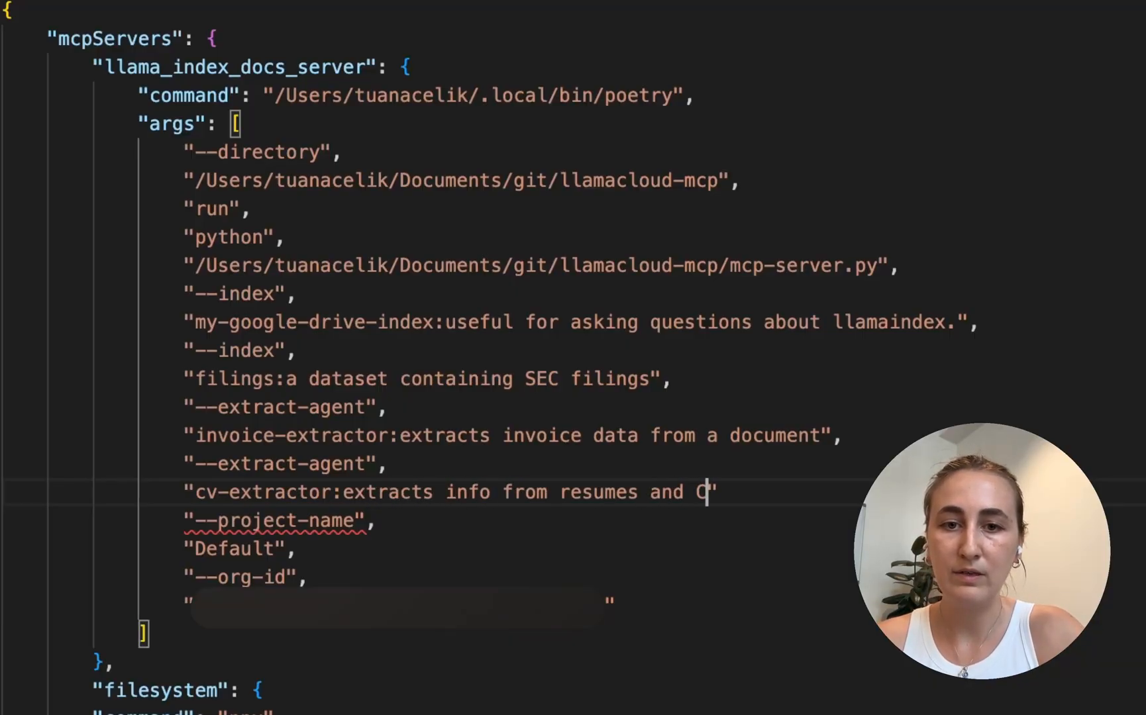
{"action": "type", "text": "Vs\","}
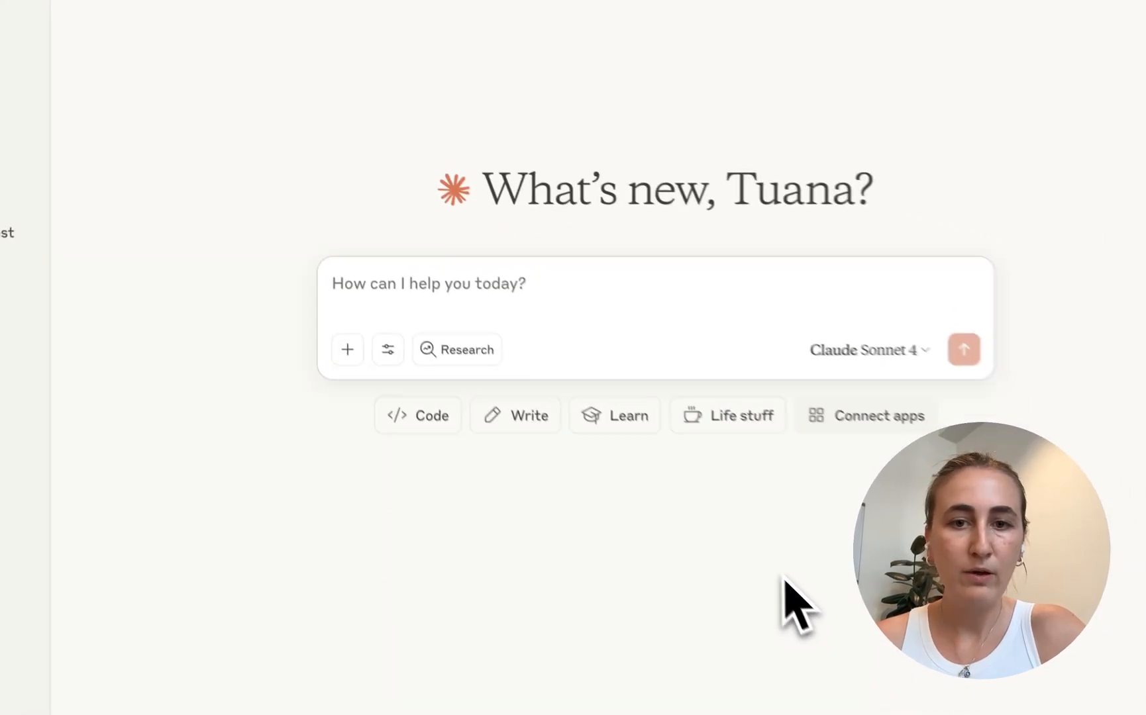
- Confirm llama_index_docs_server now lists four tools, including extract_cv-extractor
{"action": "left_click", "coordinate": [388, 349]}
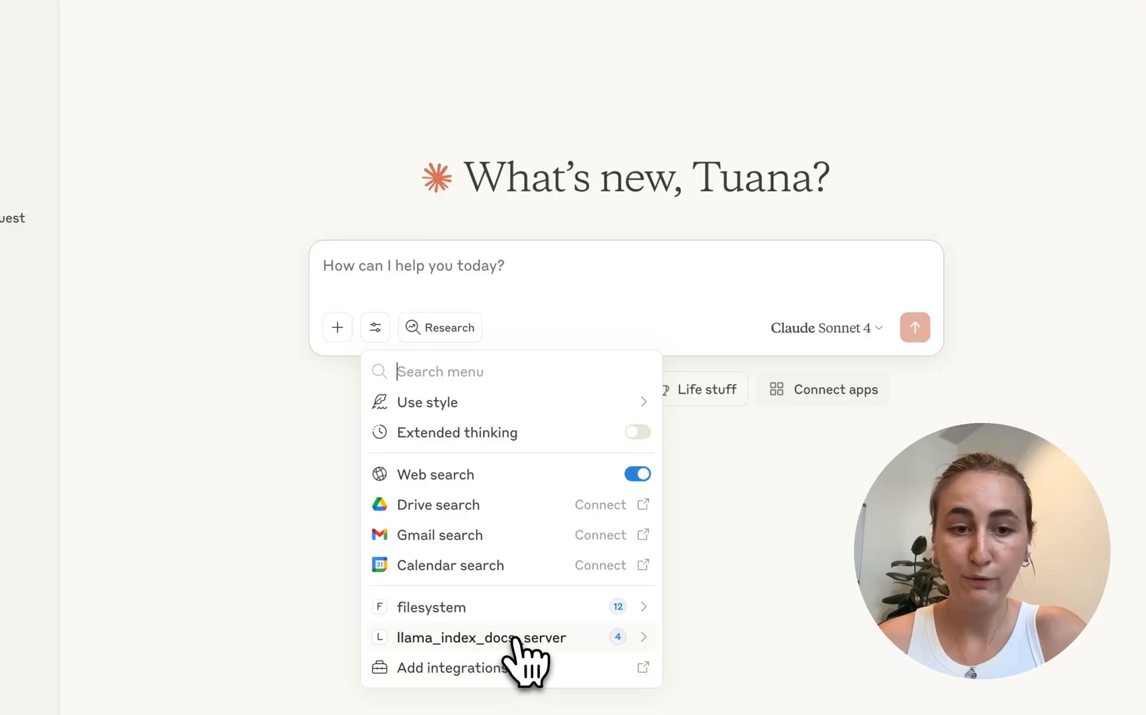
{"action": "left_click", "coordinate": [479, 637]}
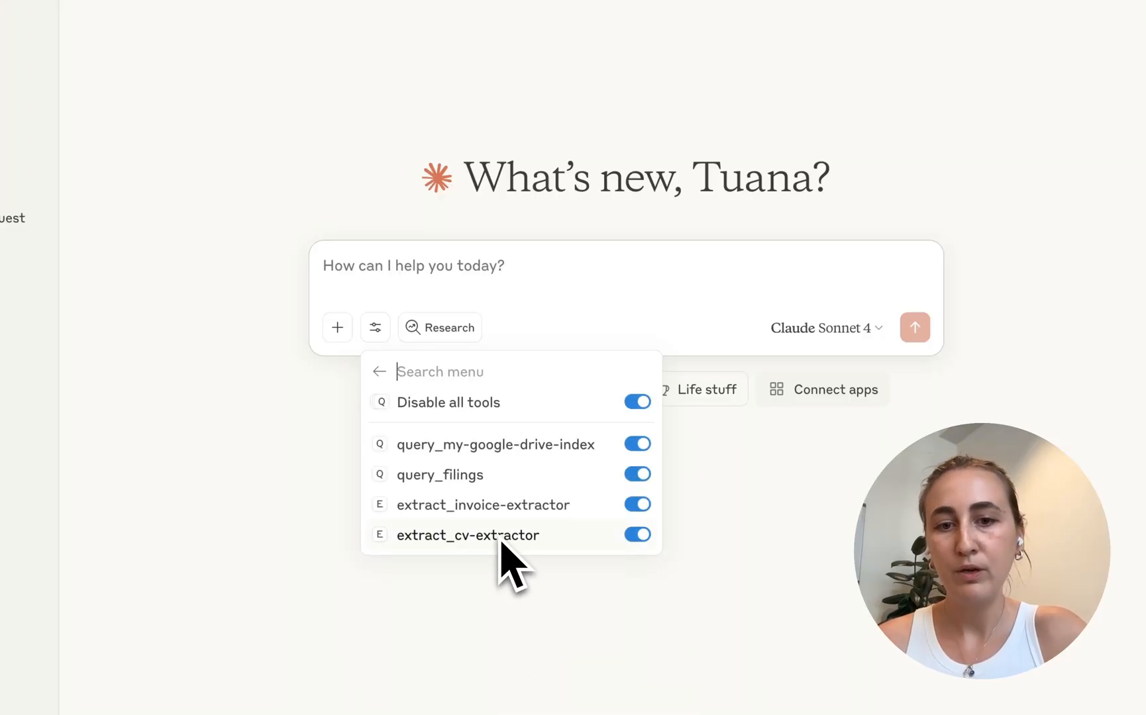
{"action": "mouse_move", "coordinate": [434, 566]}
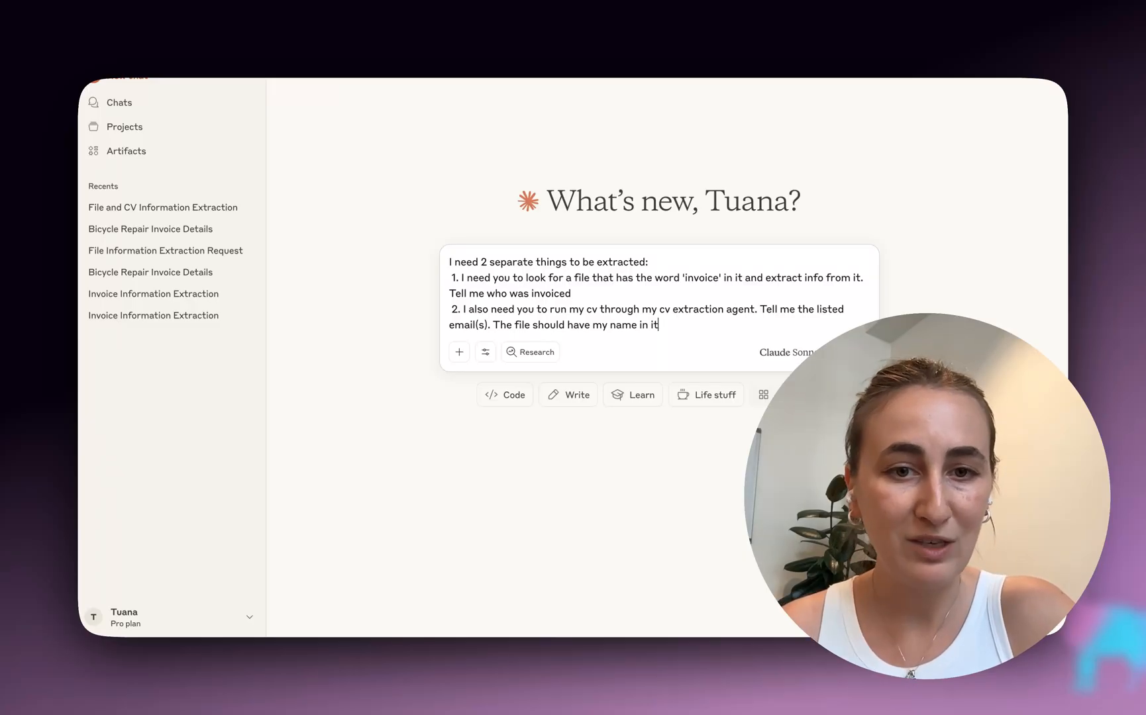
{"action": "mouse_move", "coordinate": [728, 345]}
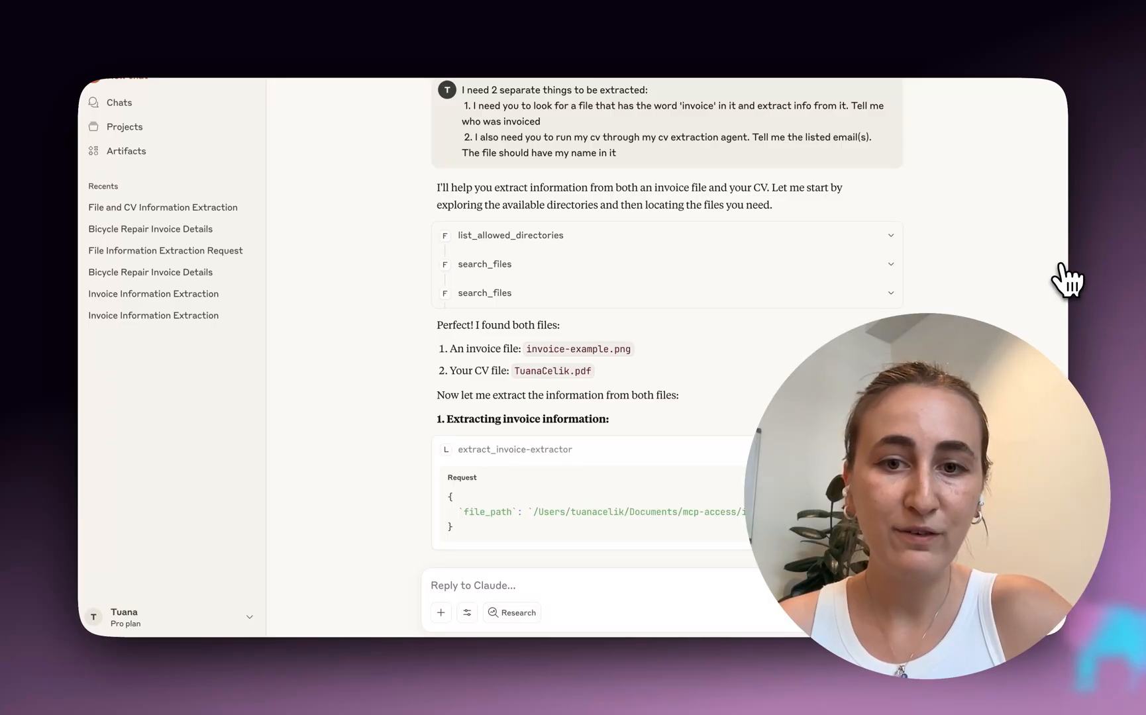
- Scroll Claude's reply to see it locate both the invoice and CV files
{"action": "scroll", "scroll_direction": "down", "scroll_amount": 3}
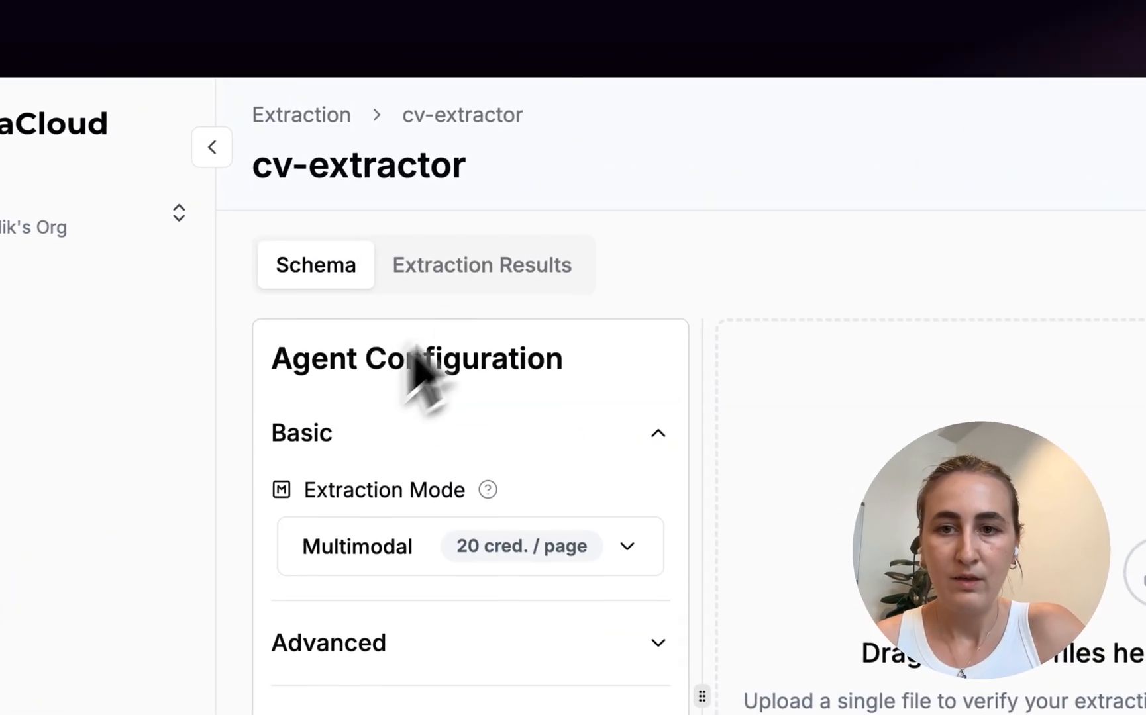
- View the cv-extractor agent page in LlamaCloud, set to Multimodal extraction mode
{"action": "left_click", "coordinate": [481, 265]}
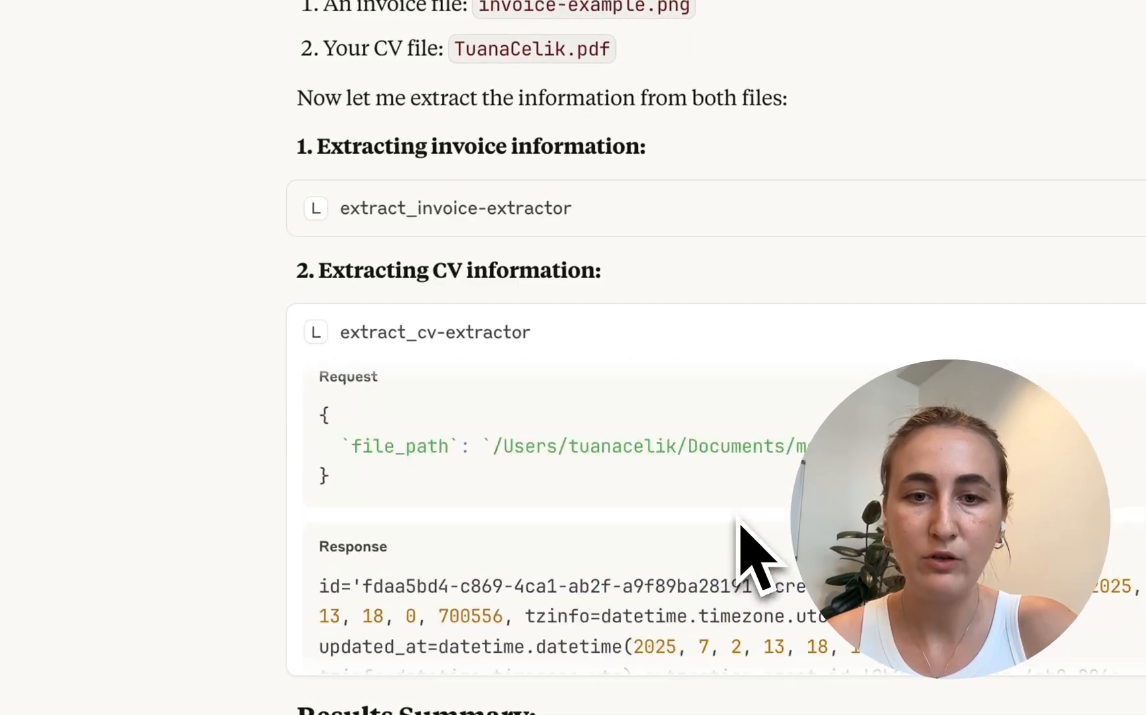
- Scroll through the extract_cv-extractor output down to the Results Summary naming who was invoiced
{"action": "scroll", "scroll_direction": "down", "scroll_amount": 3}
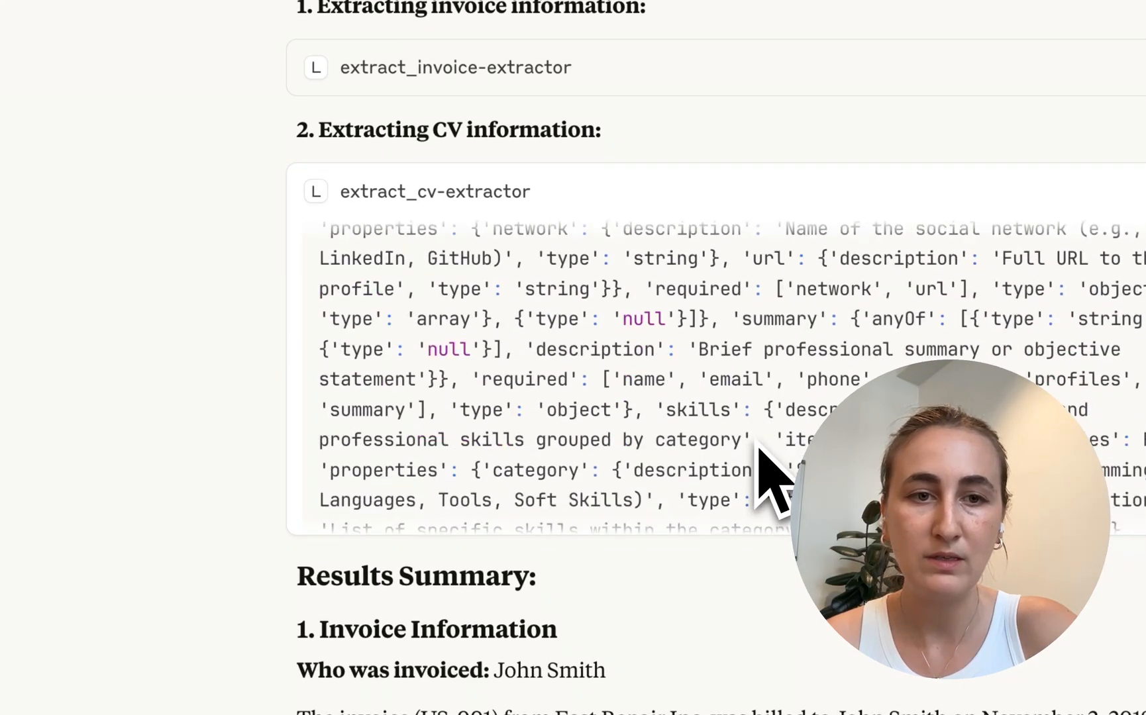